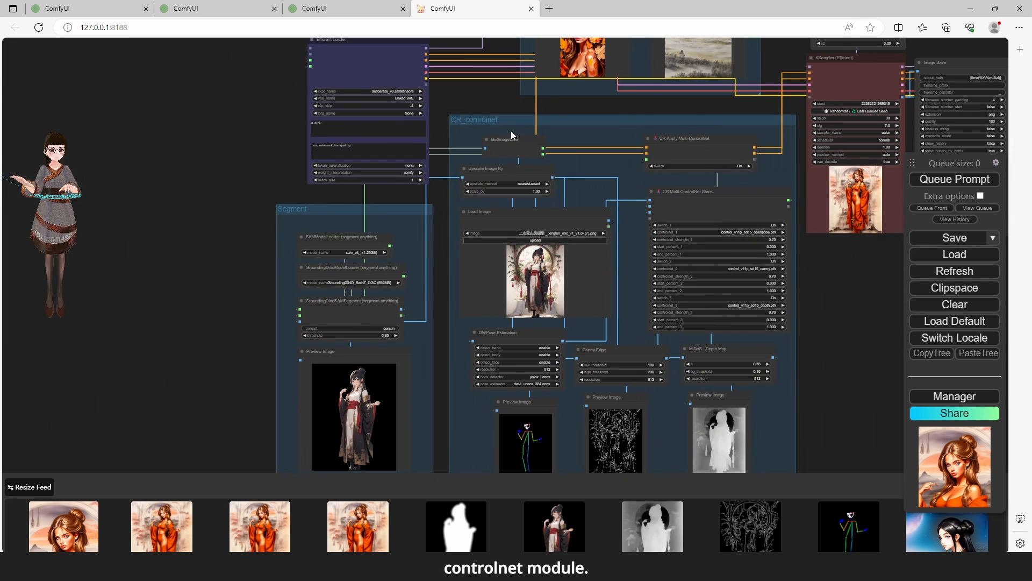
mouse_move(468, 123)
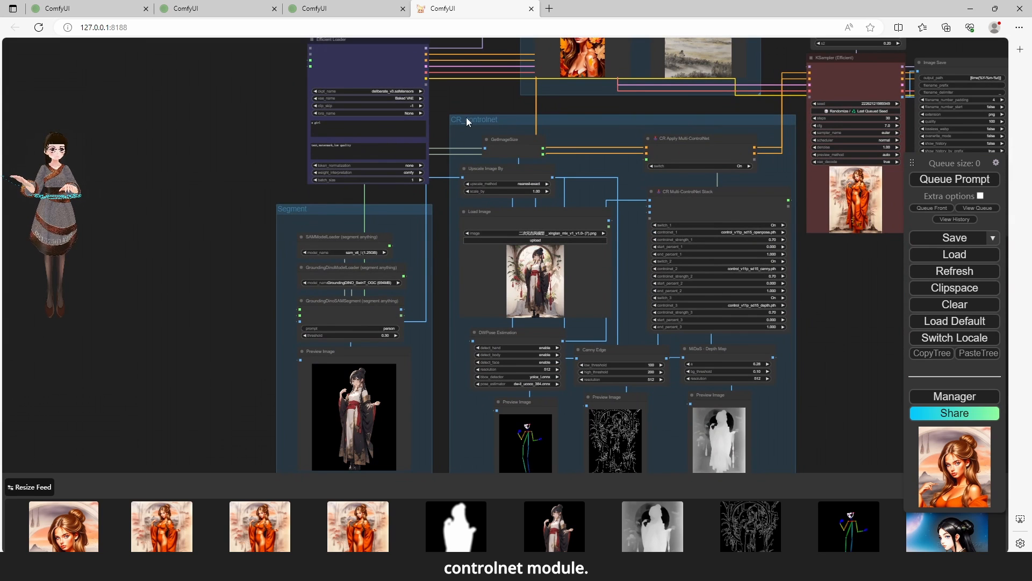
mouse_move(578, 136)
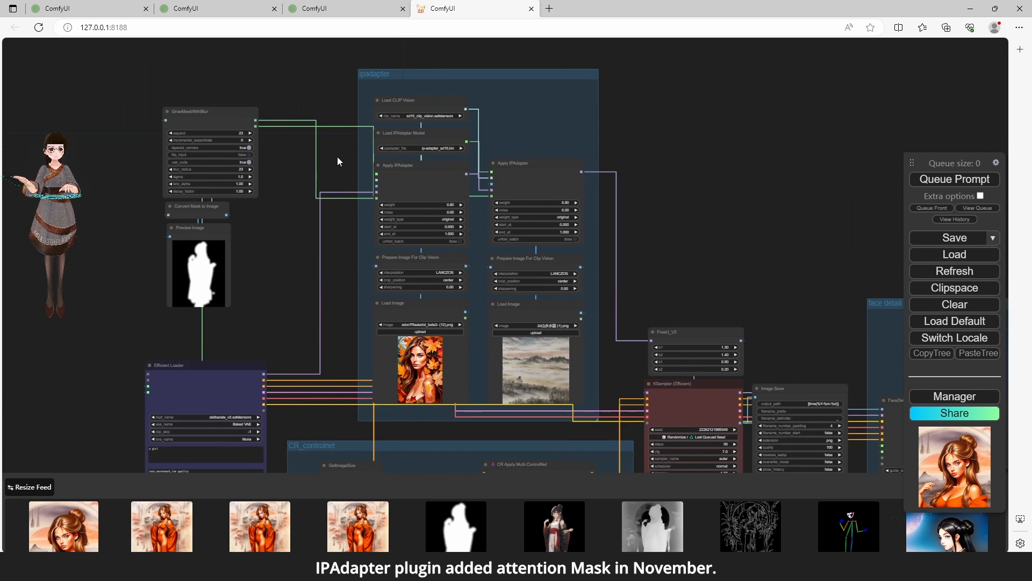
Load the starry night sky image as the background style reference
scroll(up, 3)
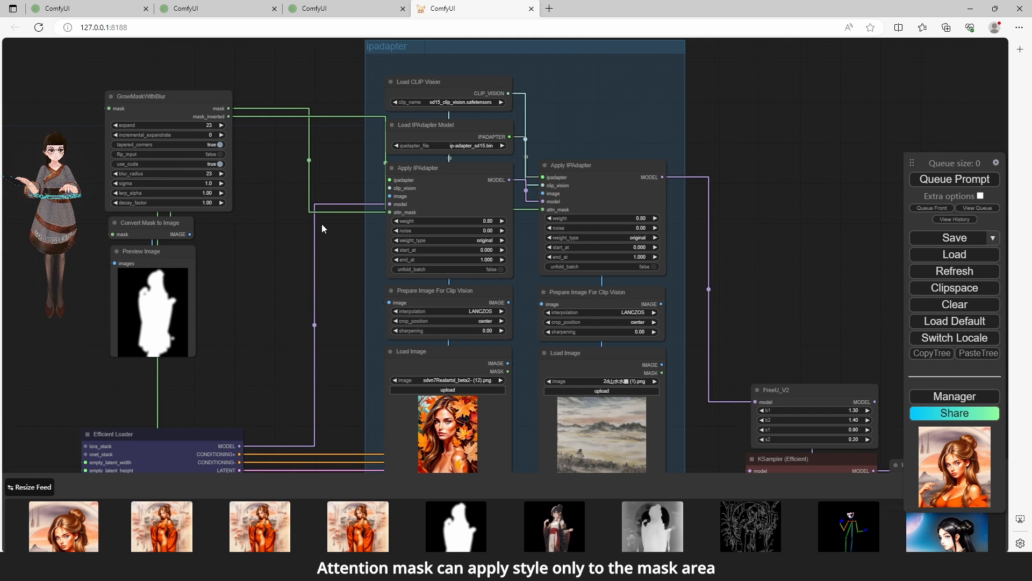
mouse_move(192, 262)
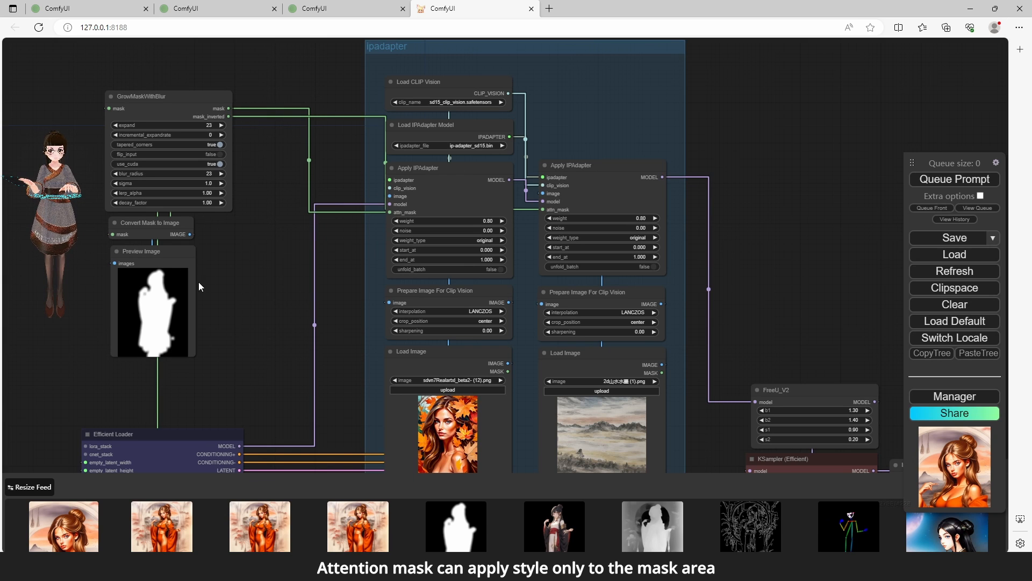
mouse_move(240, 303)
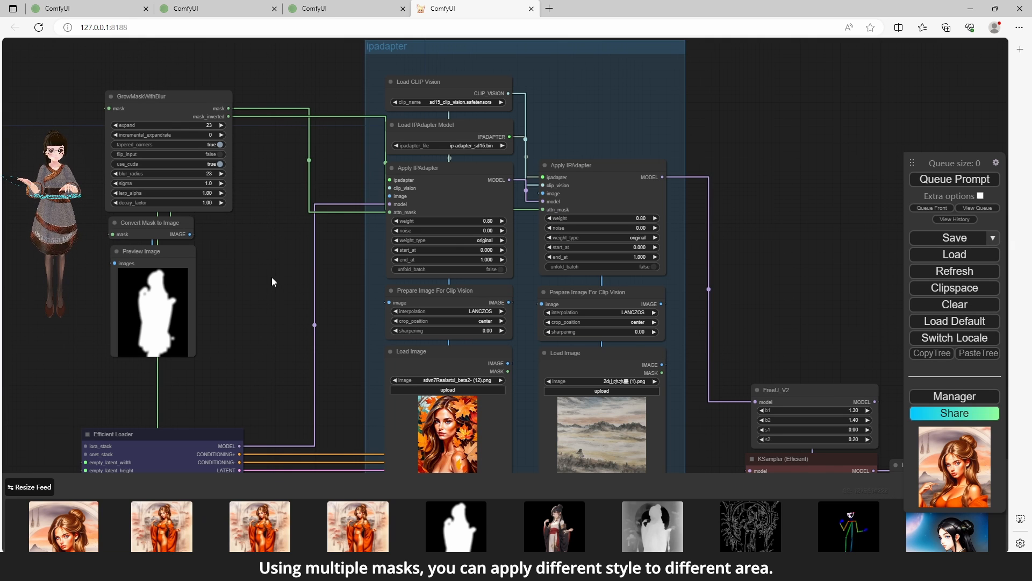
mouse_move(331, 318)
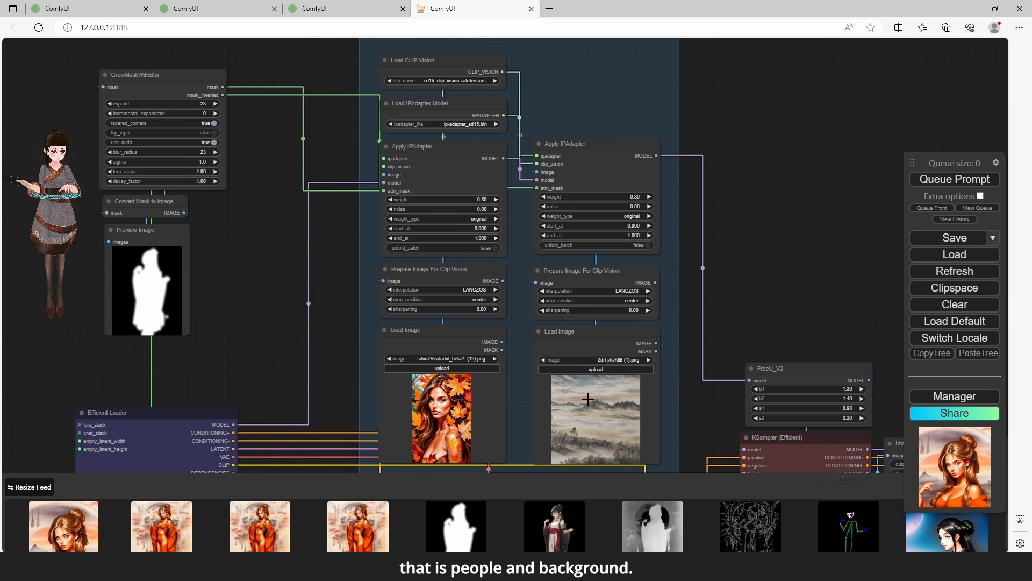
mouse_move(332, 338)
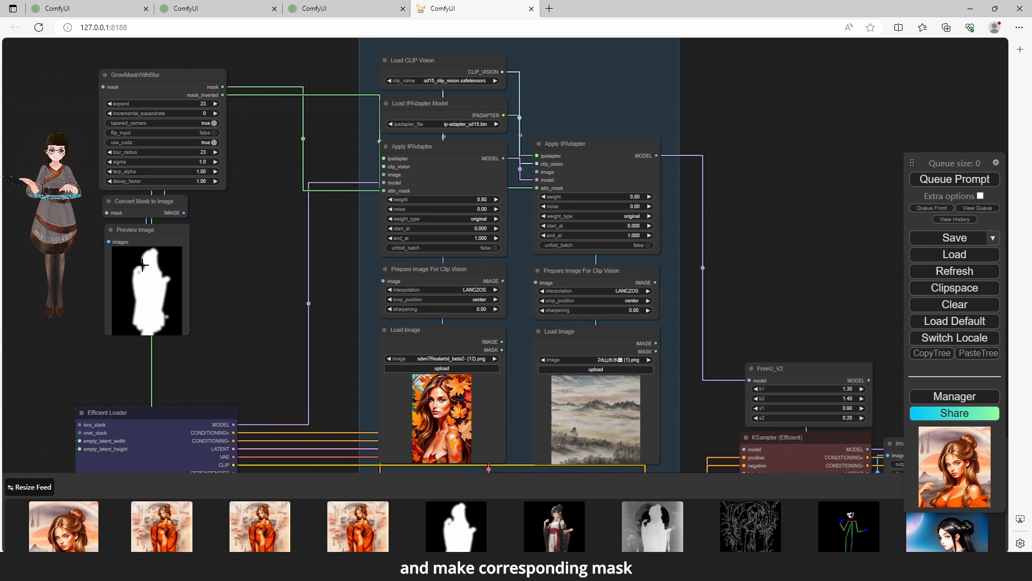
mouse_move(257, 284)
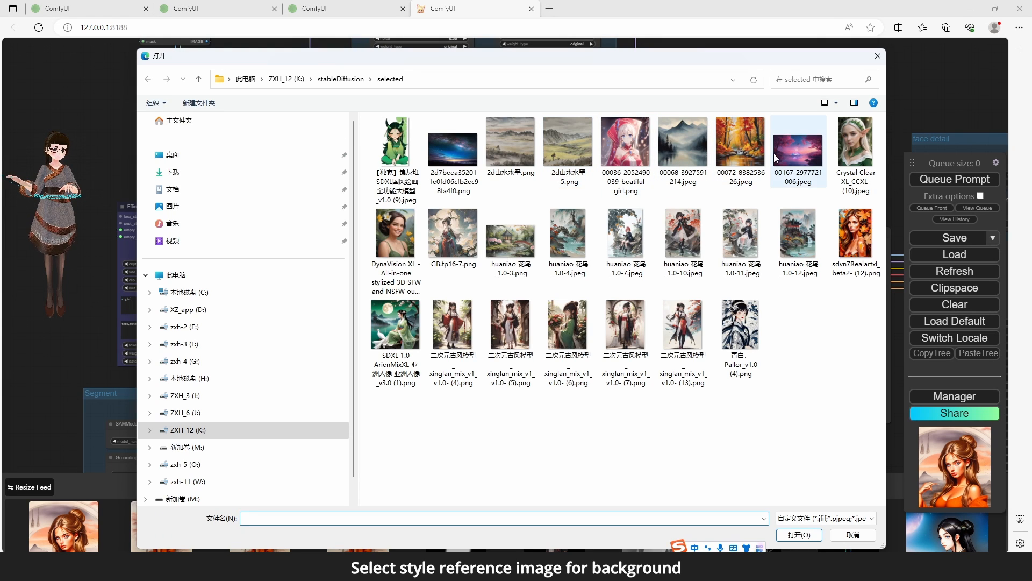
click(452, 142)
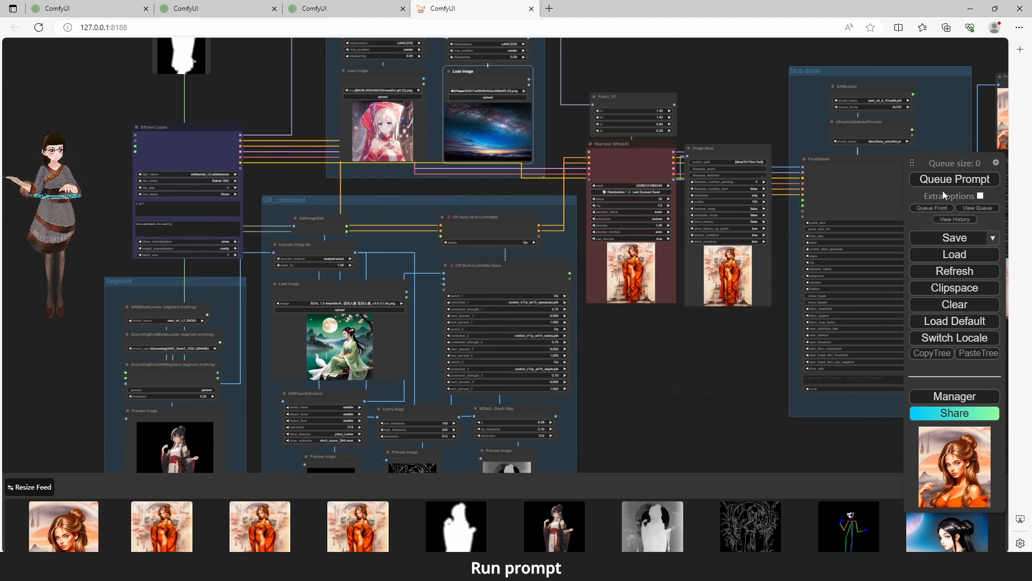
Queue the workflow and view the segmented person cutout at full size, then close it
click(954, 179)
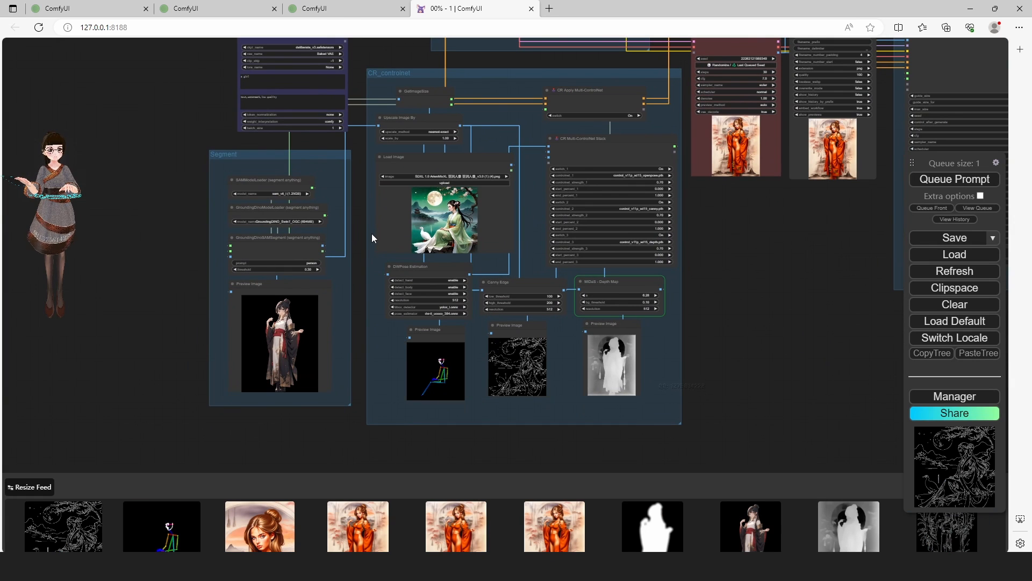
mouse_move(359, 215)
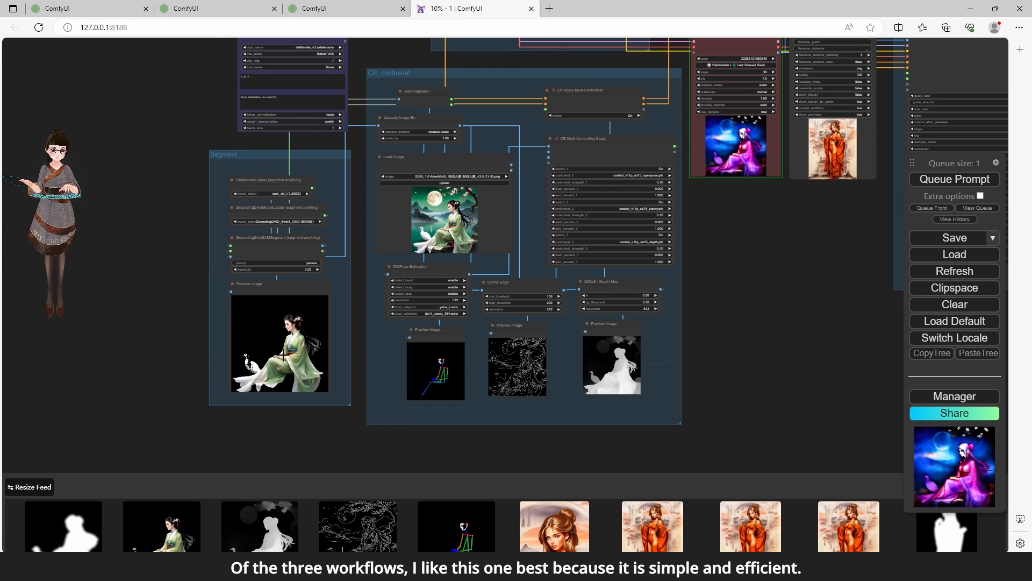
right_click(279, 342)
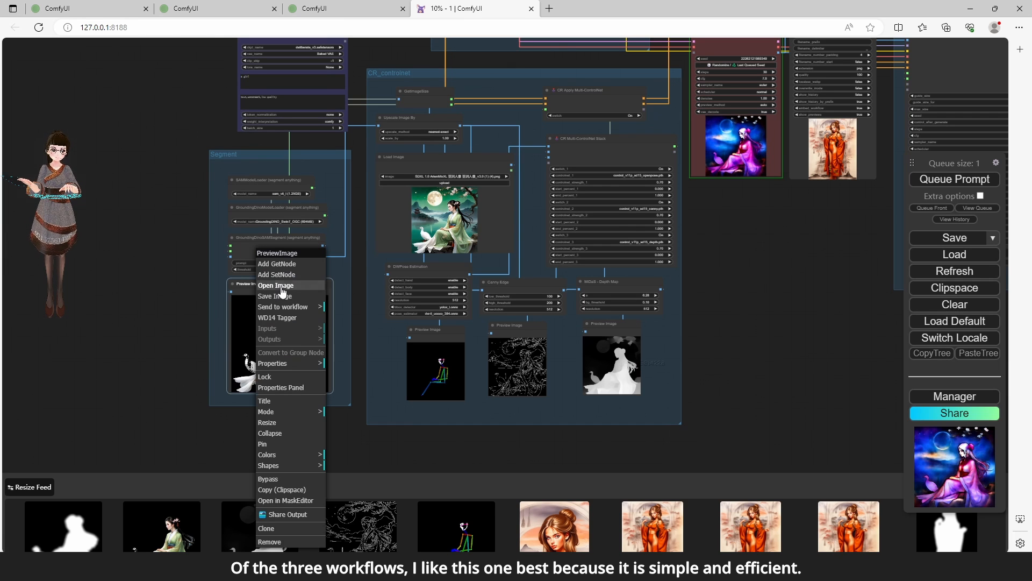
click(276, 285)
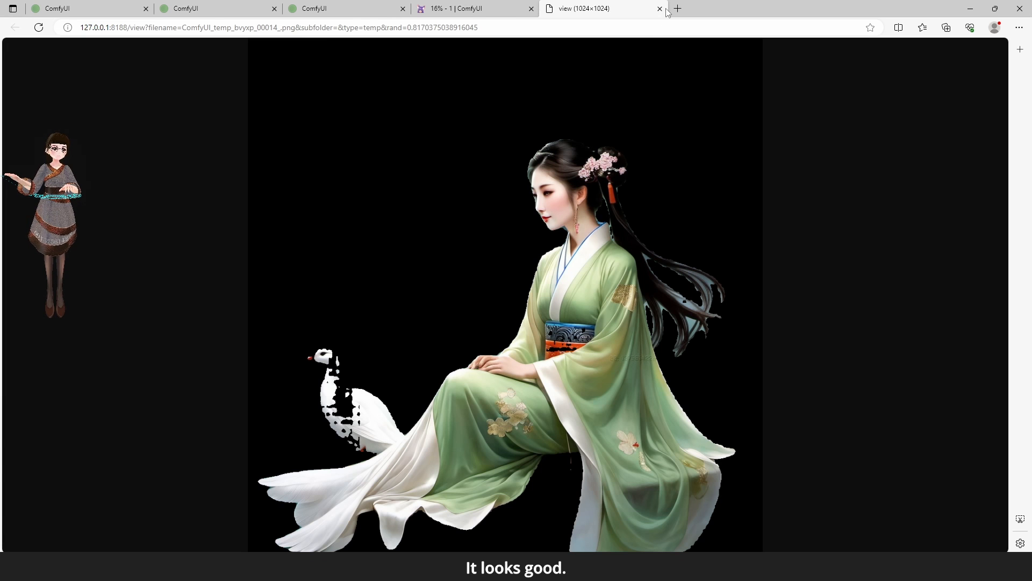
click(659, 9)
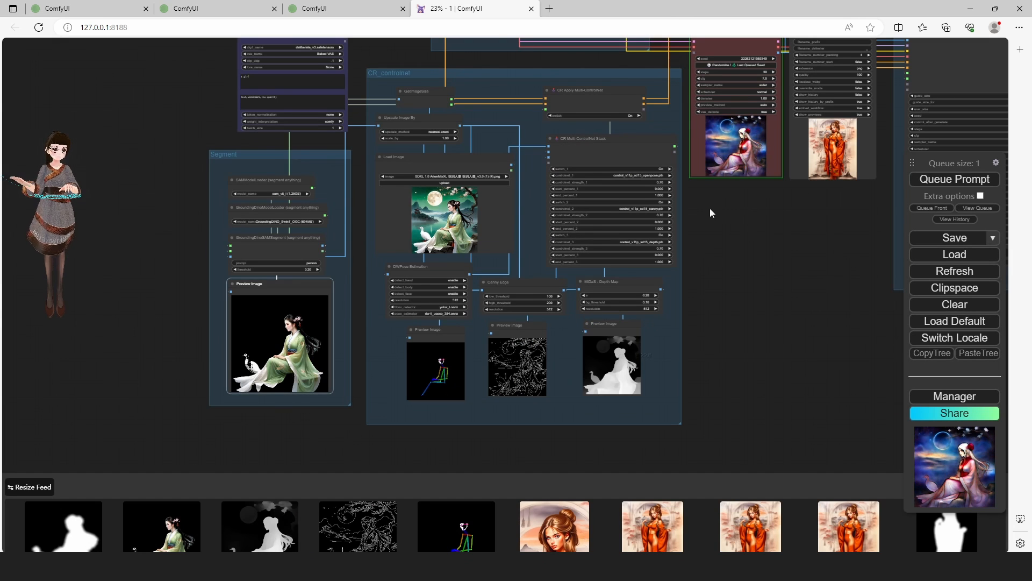
Wait for the generation to finish and view the moonlit white-haired woman result full size
scroll(up, 3)
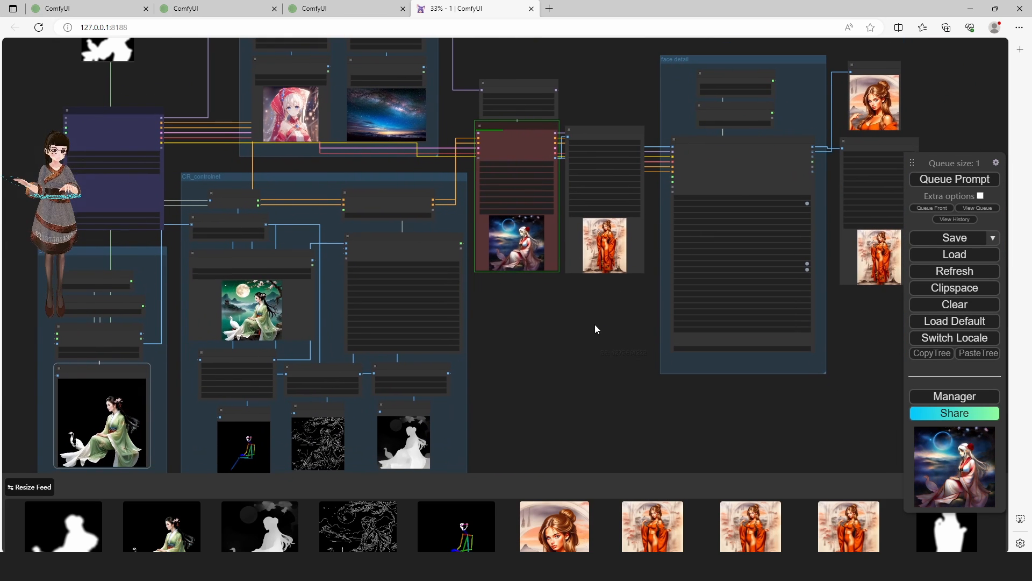
scroll(up, 3)
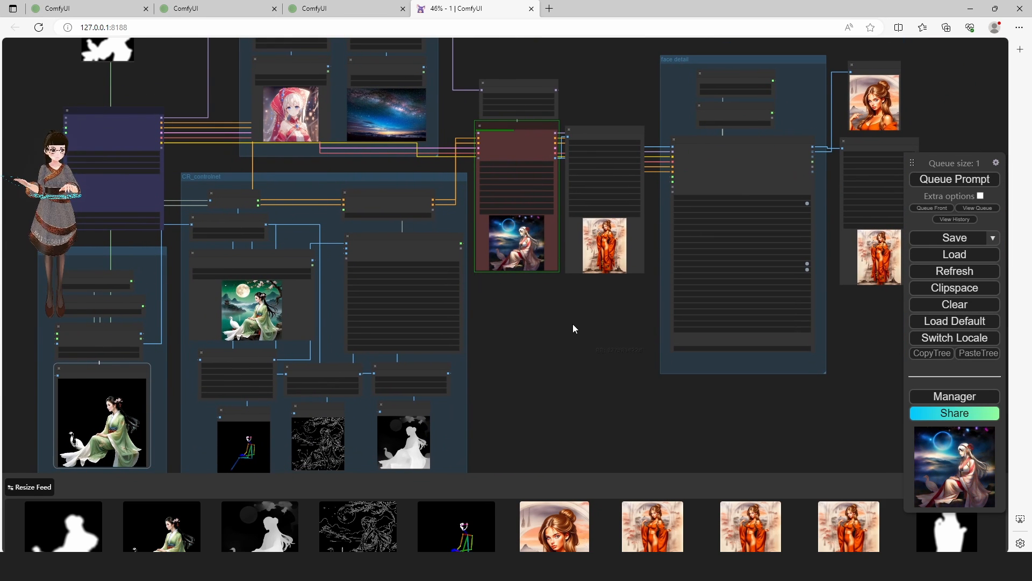
scroll(up, 3)
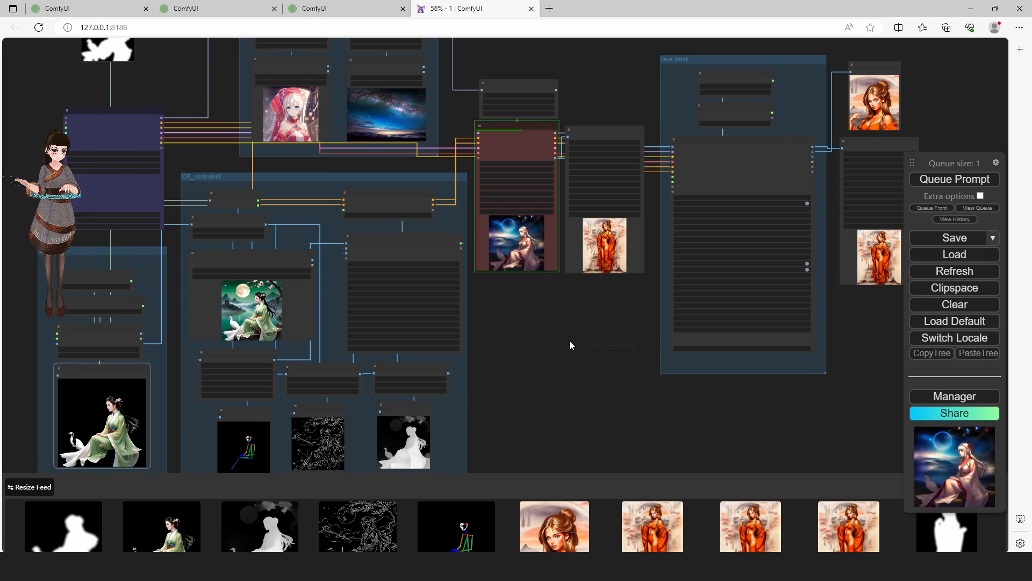
scroll(up, 3)
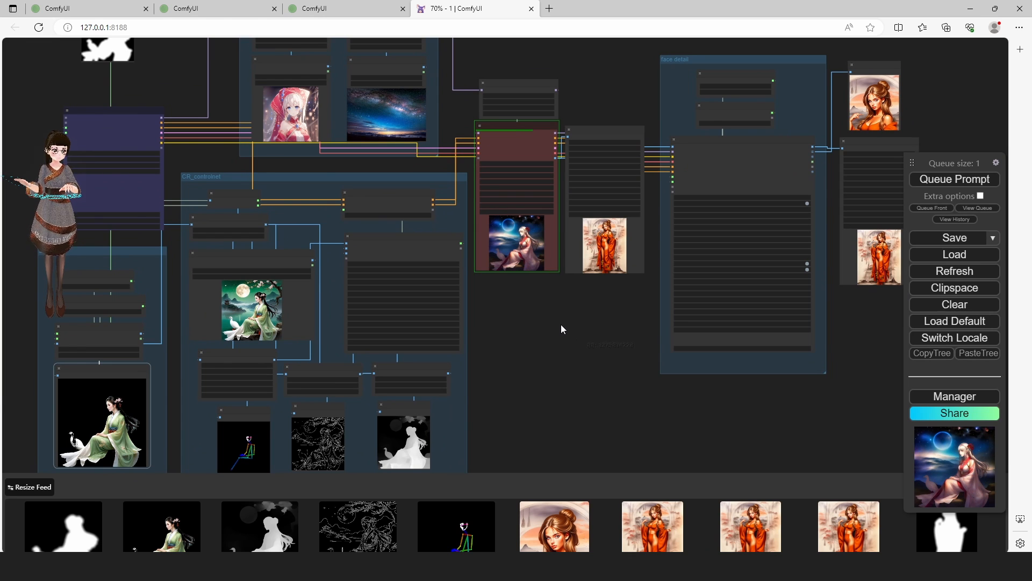
scroll(up, 3)
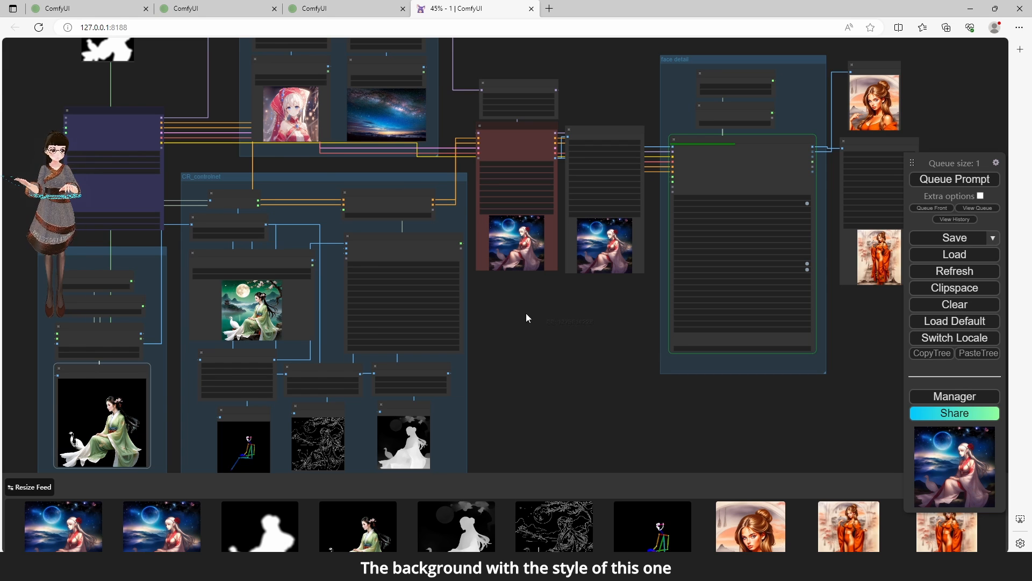
scroll(up, 3)
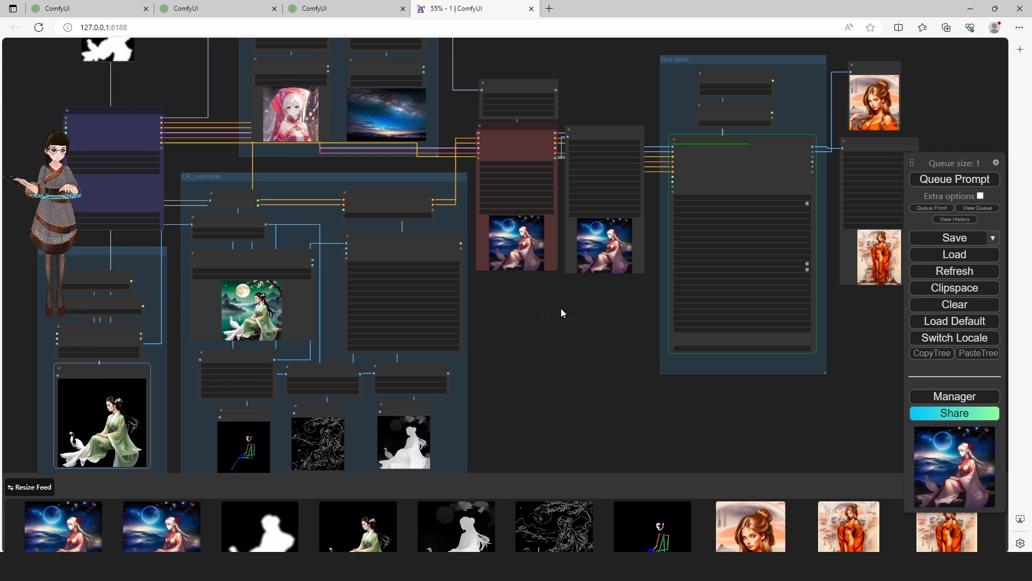
scroll(up, 3)
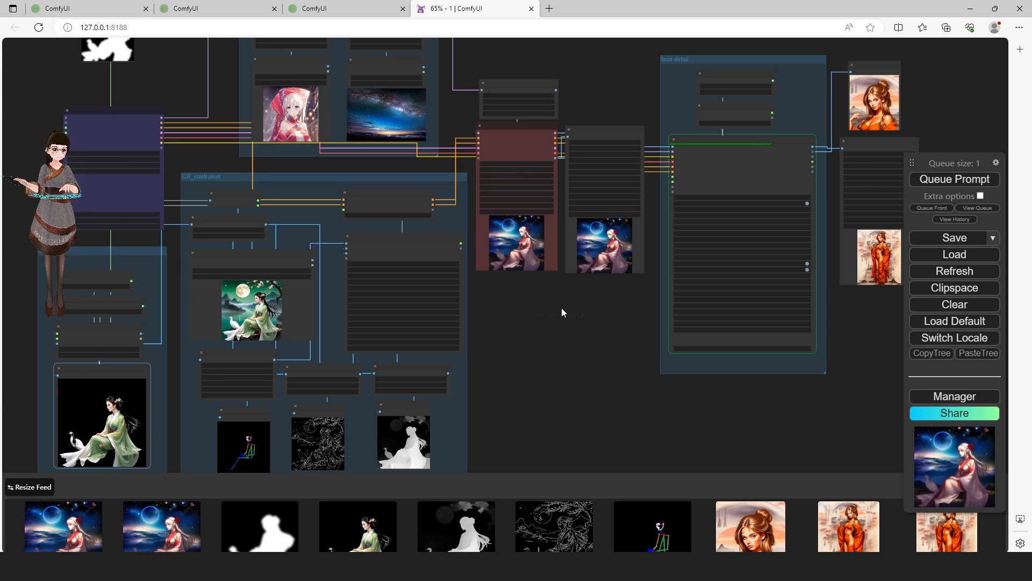
scroll(up, 3)
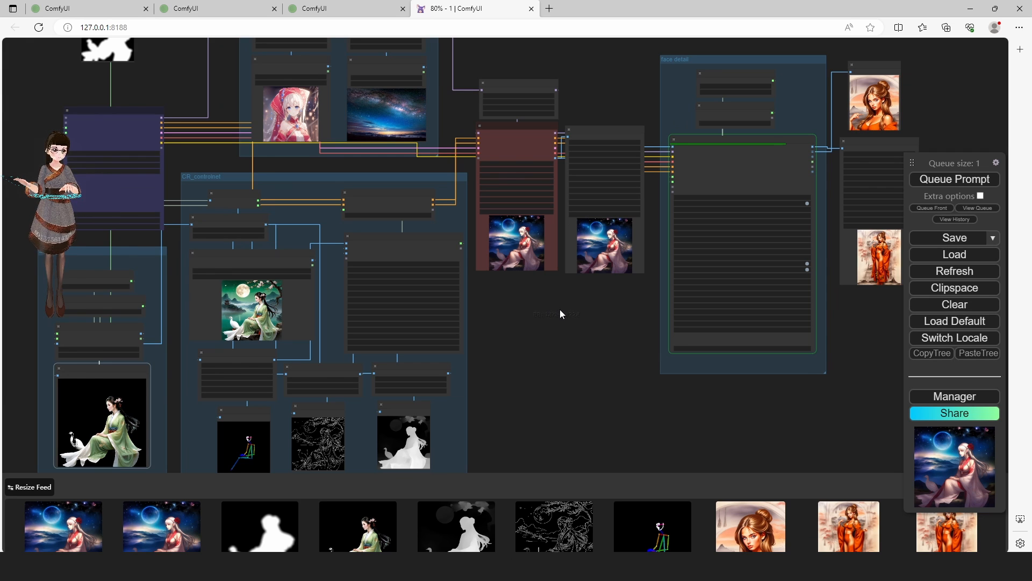
scroll(up, 3)
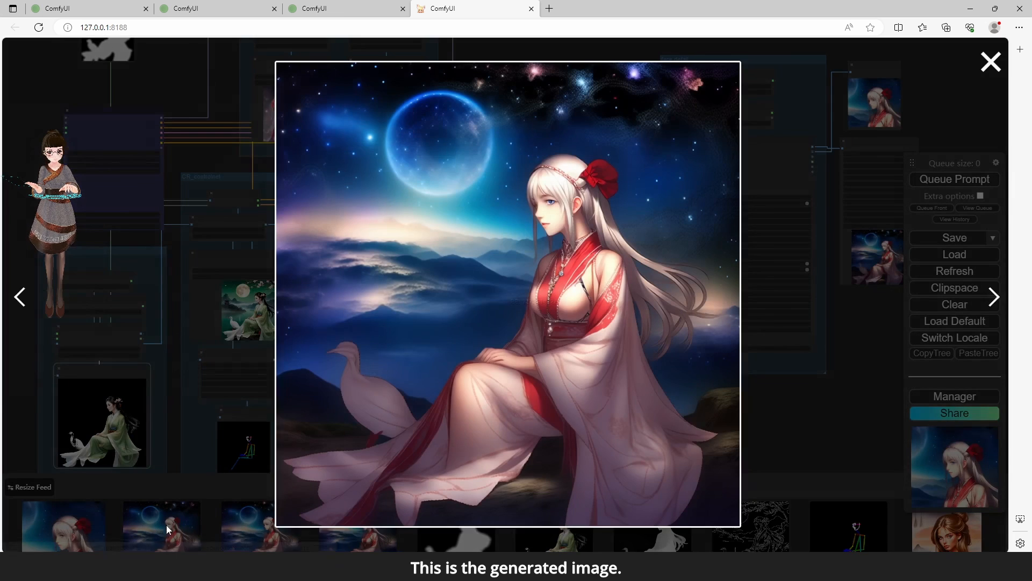
mouse_move(872, 96)
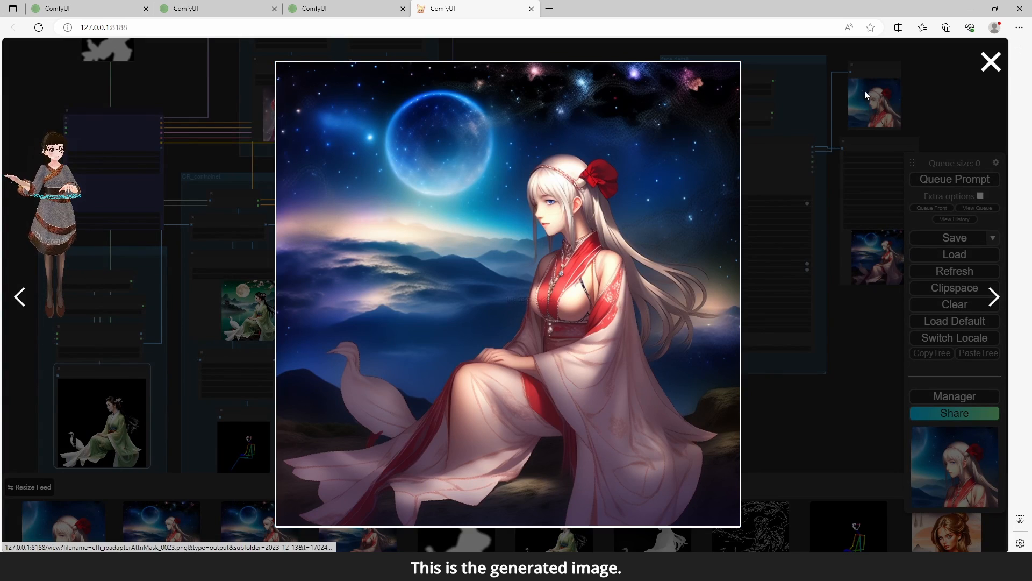
click(989, 61)
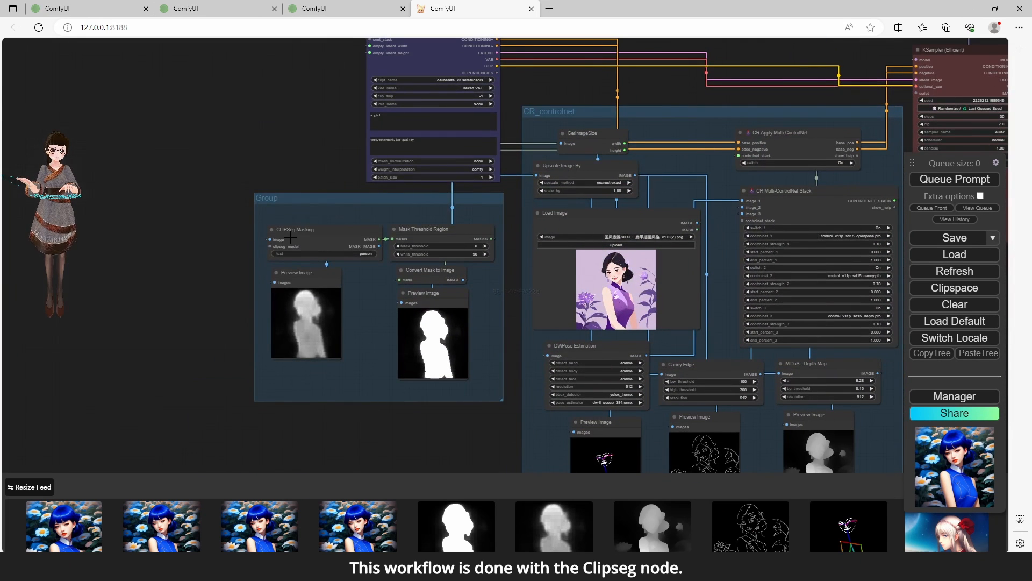
mouse_move(325, 237)
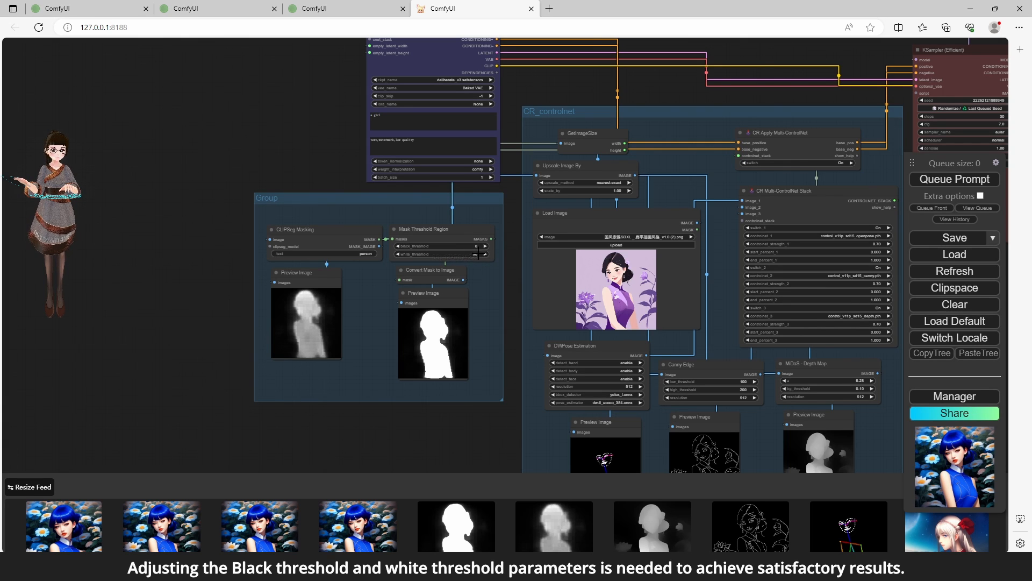
Inspect the CLIPSeg Masking node and its person mask preview
click(447, 254)
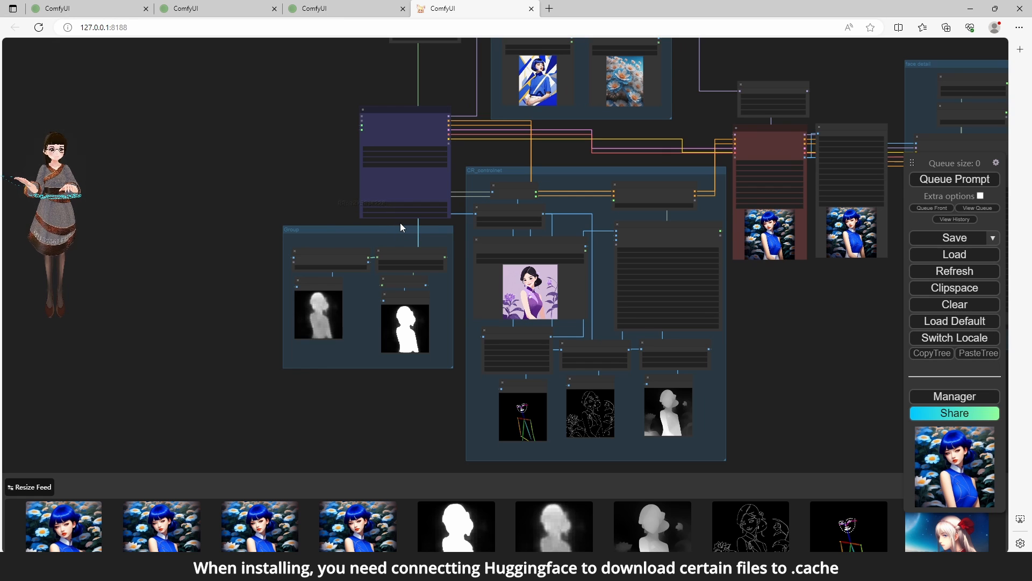
Scroll the SAM-based workflow to the CR_controlnet composition Load Image node
scroll(up, 3)
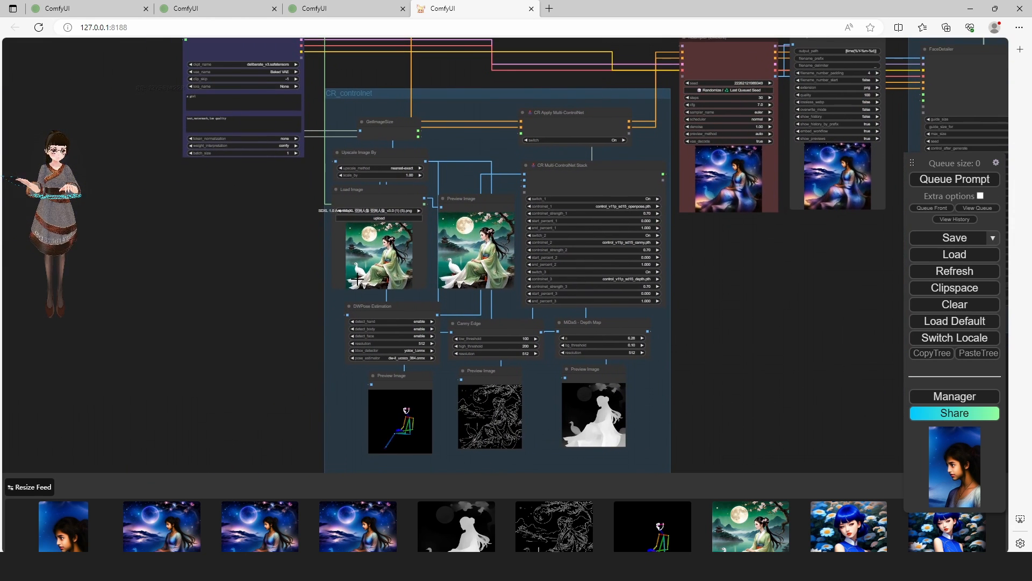
Send the green-robed woman composition image to the SAM Detector
right_click(378, 251)
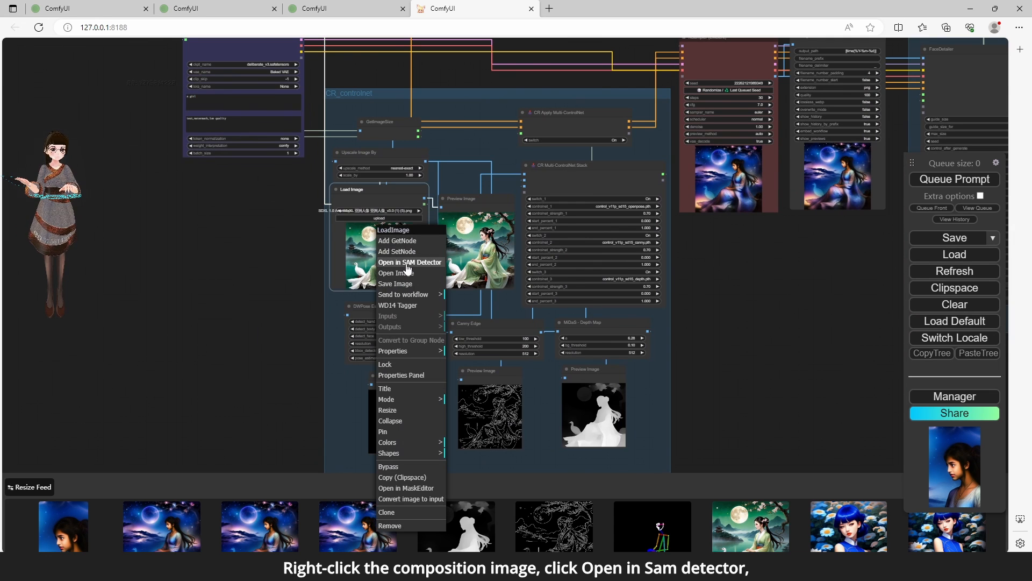
click(410, 263)
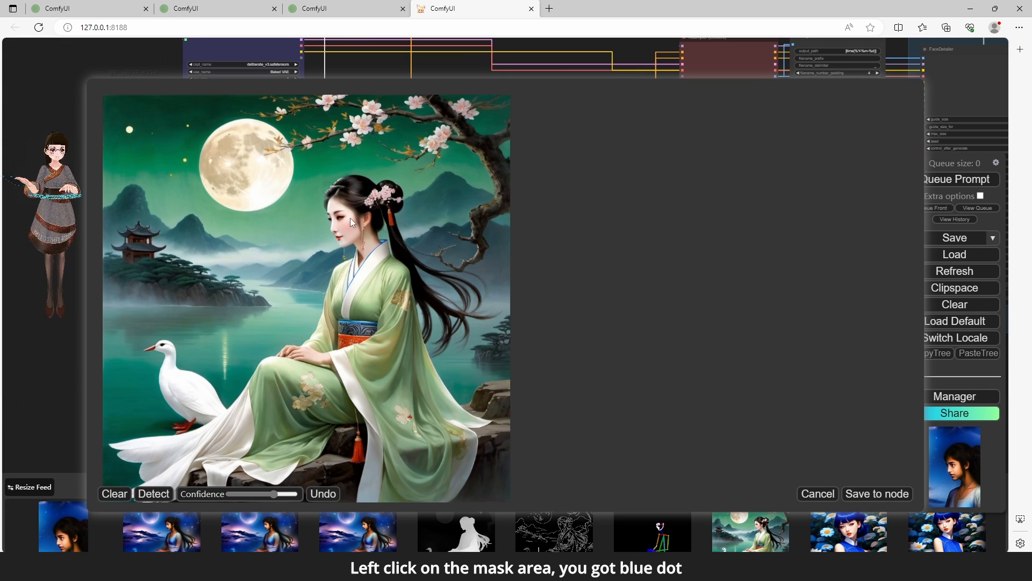
Mark the woman's face, robe and dove, detect the SAM mask and save it to the node
click(347, 220)
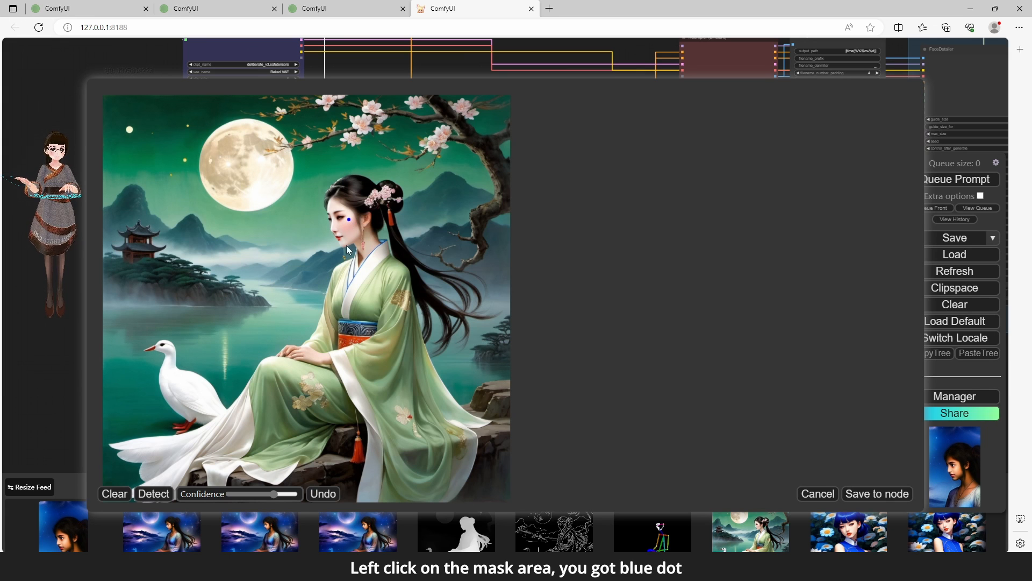
click(289, 377)
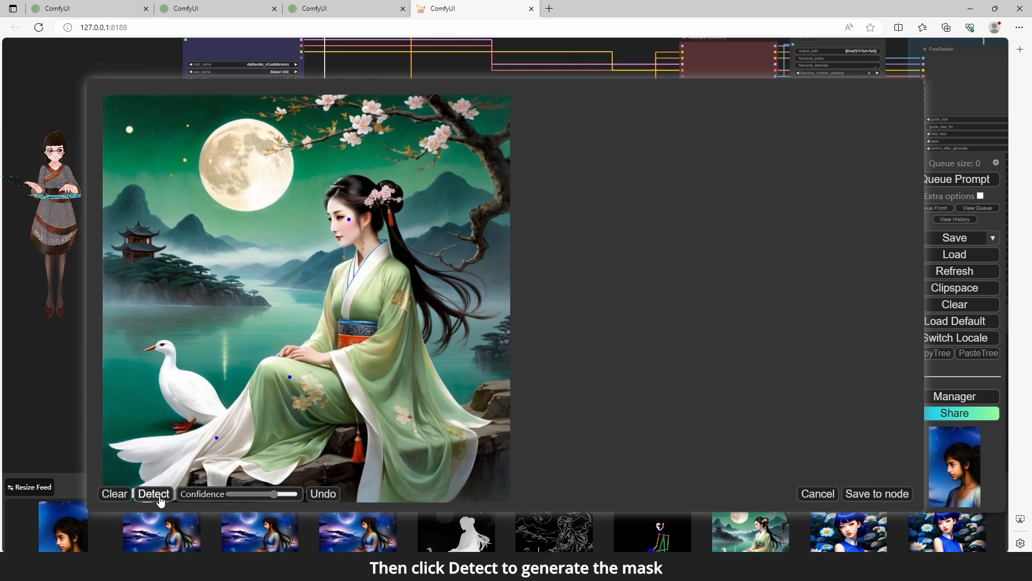
click(154, 494)
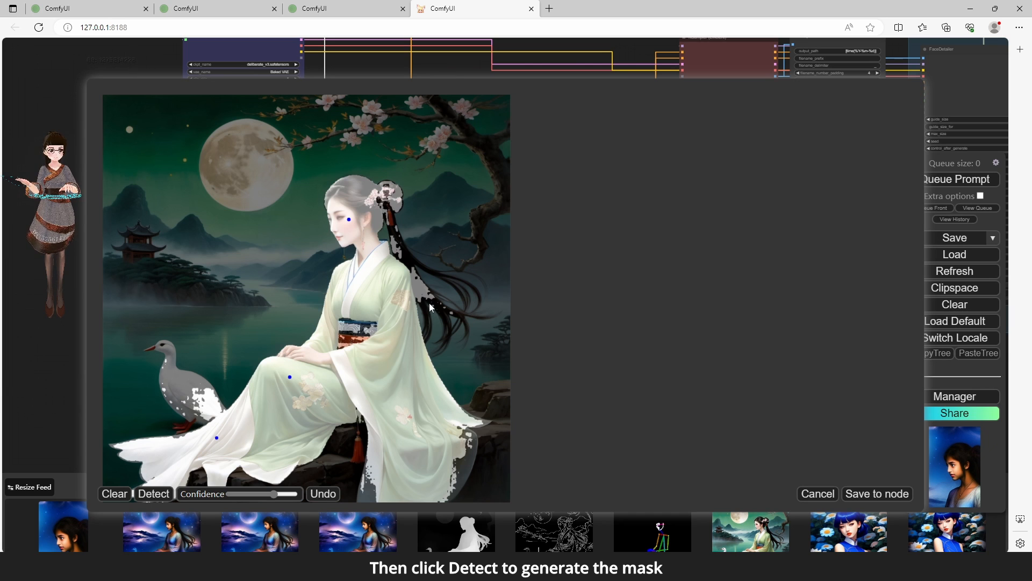
click(153, 494)
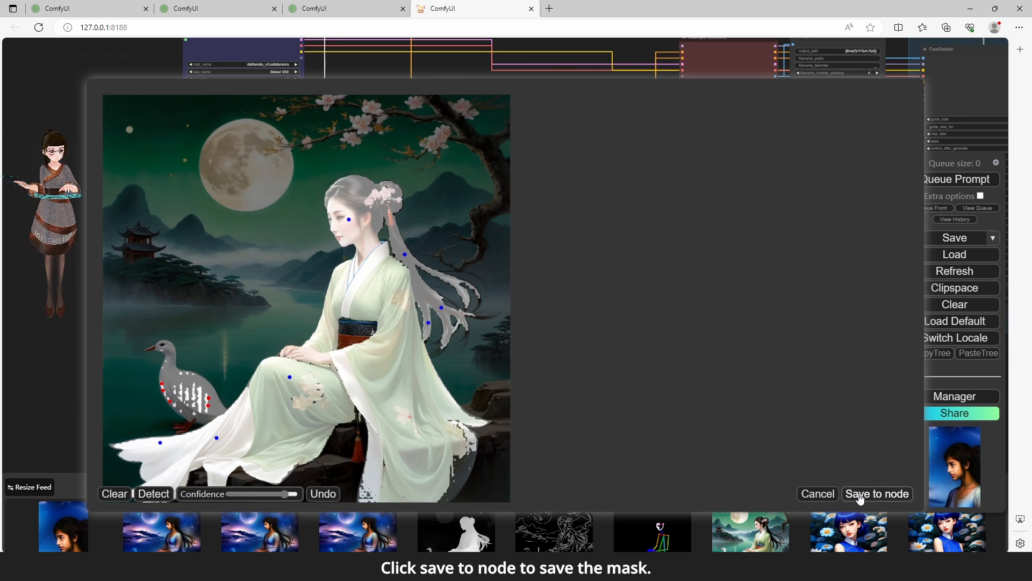
click(876, 494)
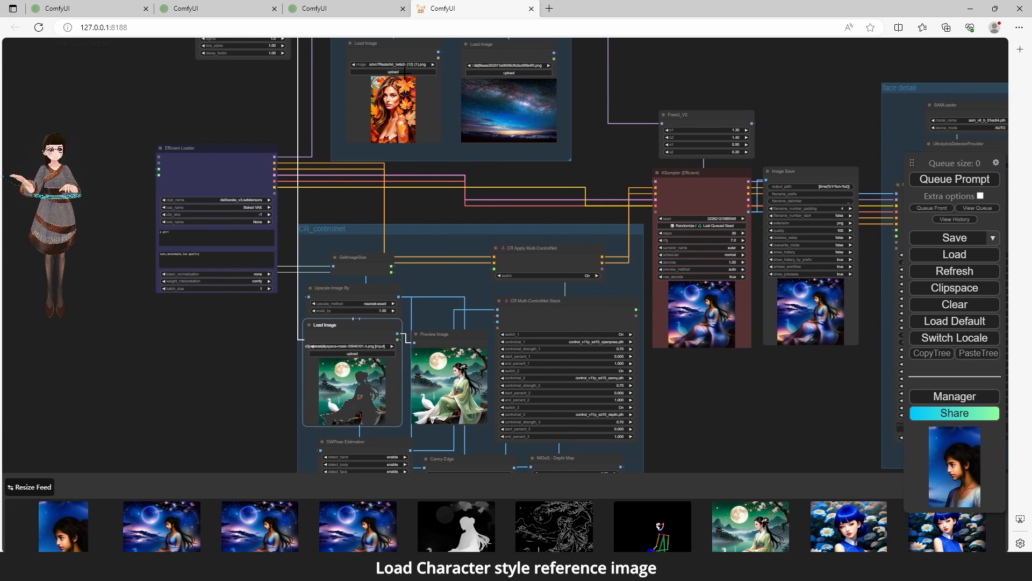
Choose the xinglan_mix anime girl image as the character style reference
click(353, 354)
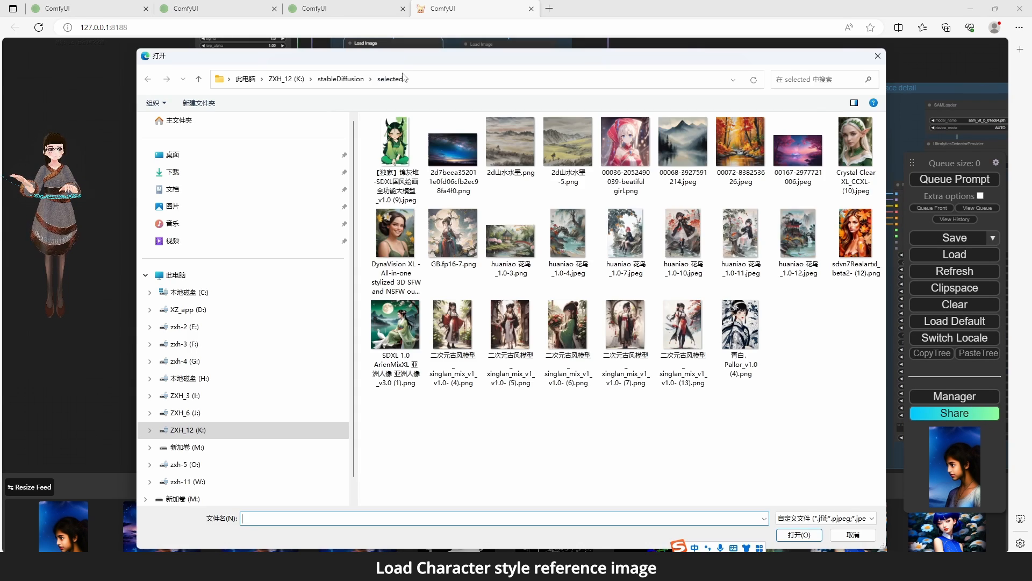
click(568, 327)
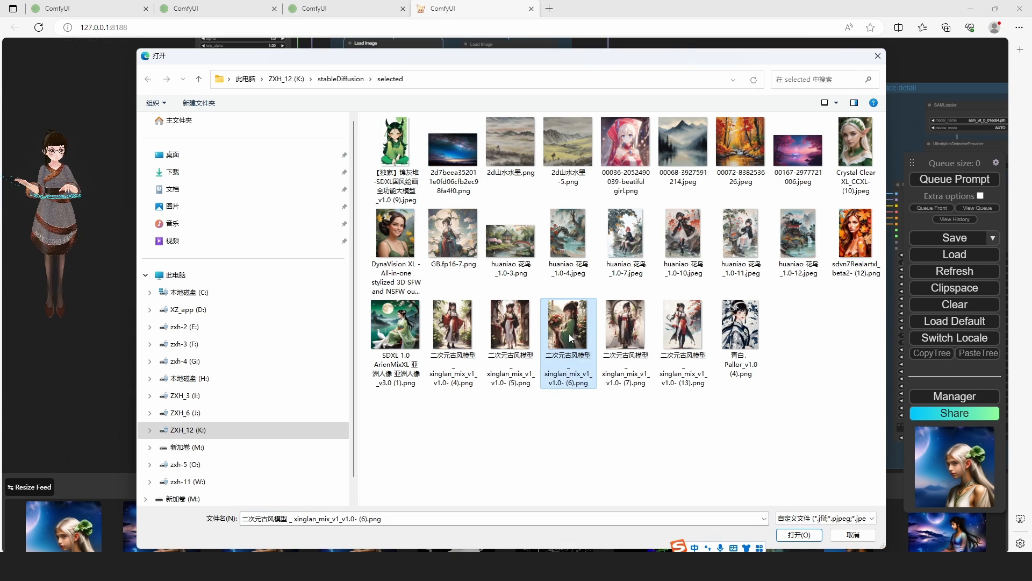